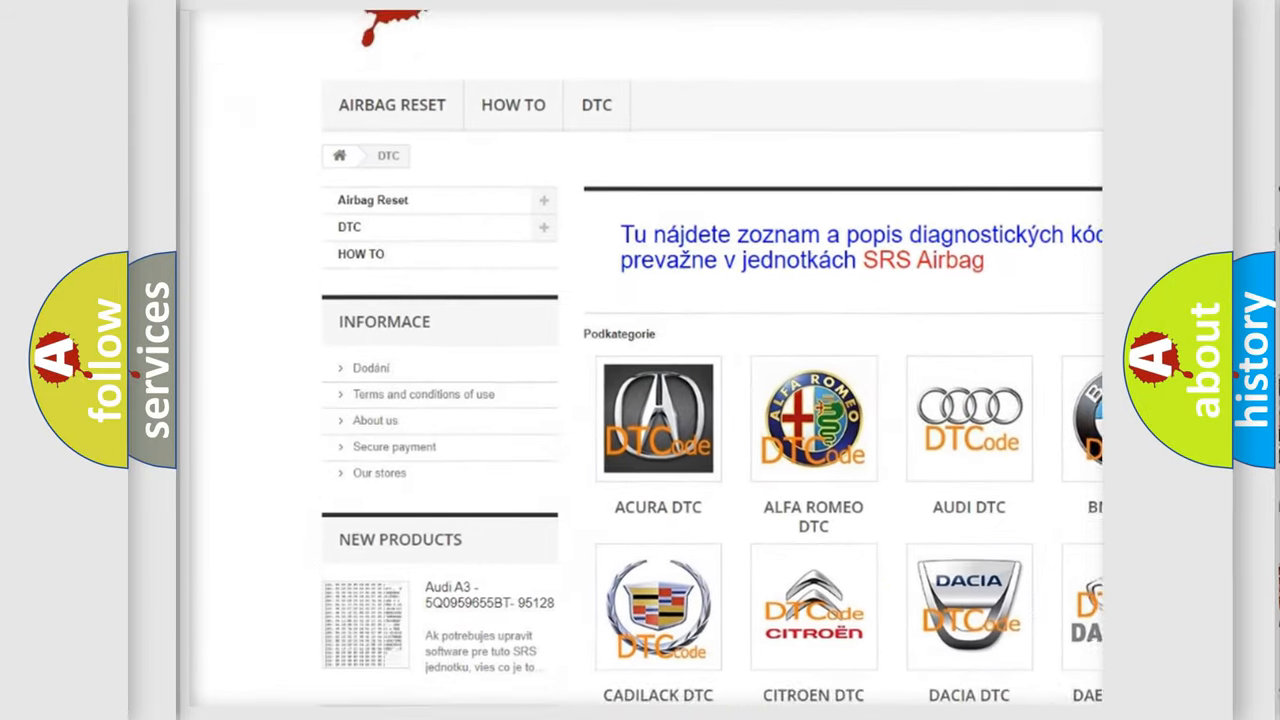
scroll(down, 3)
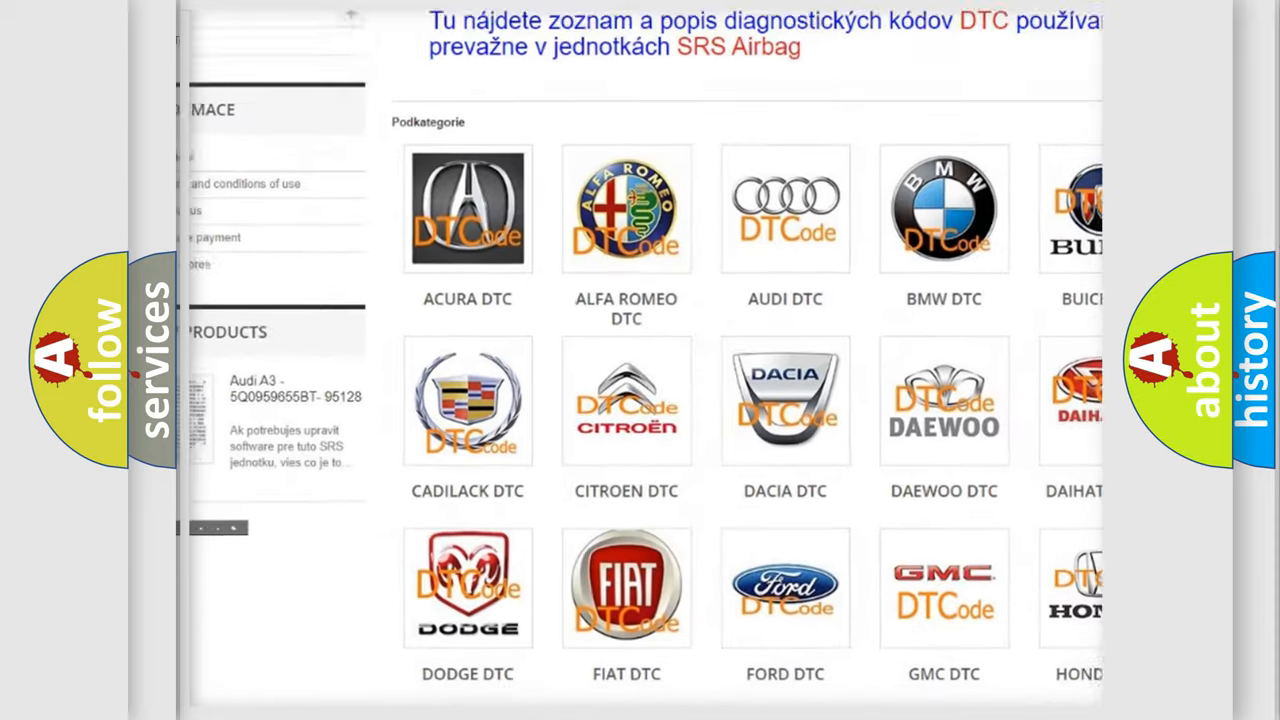
scroll(down, 3)
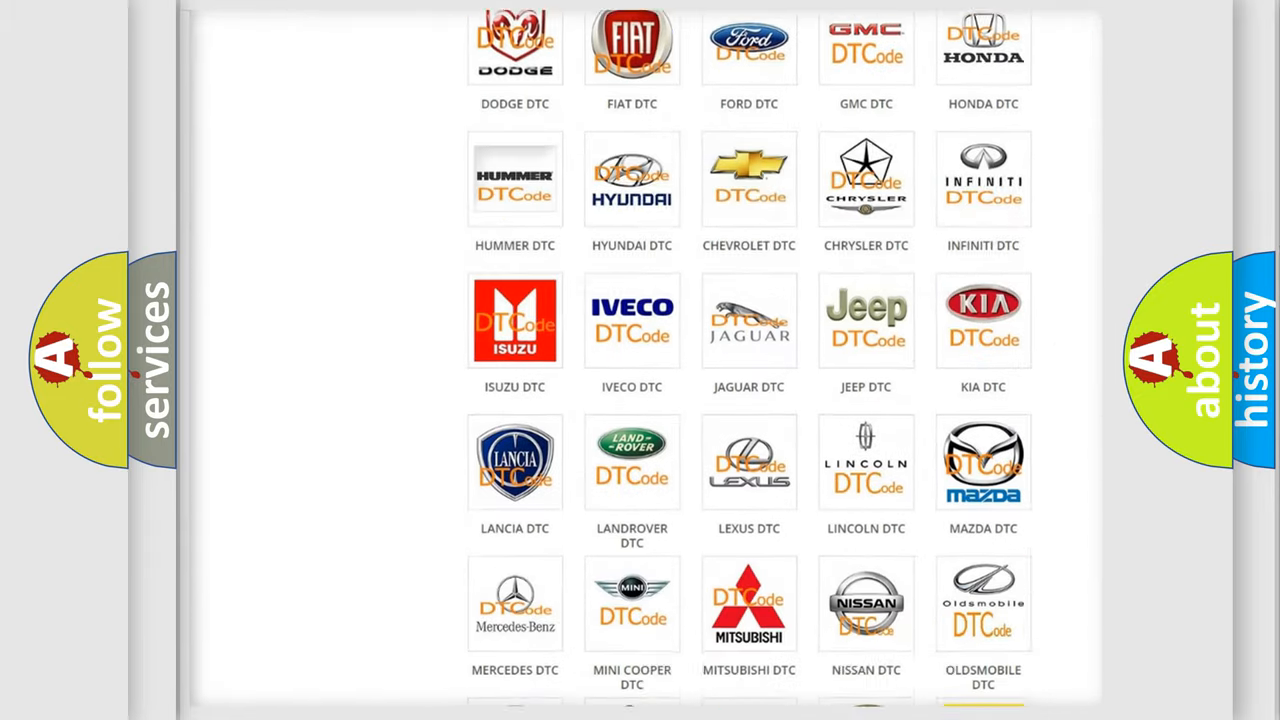
scroll(down, 3)
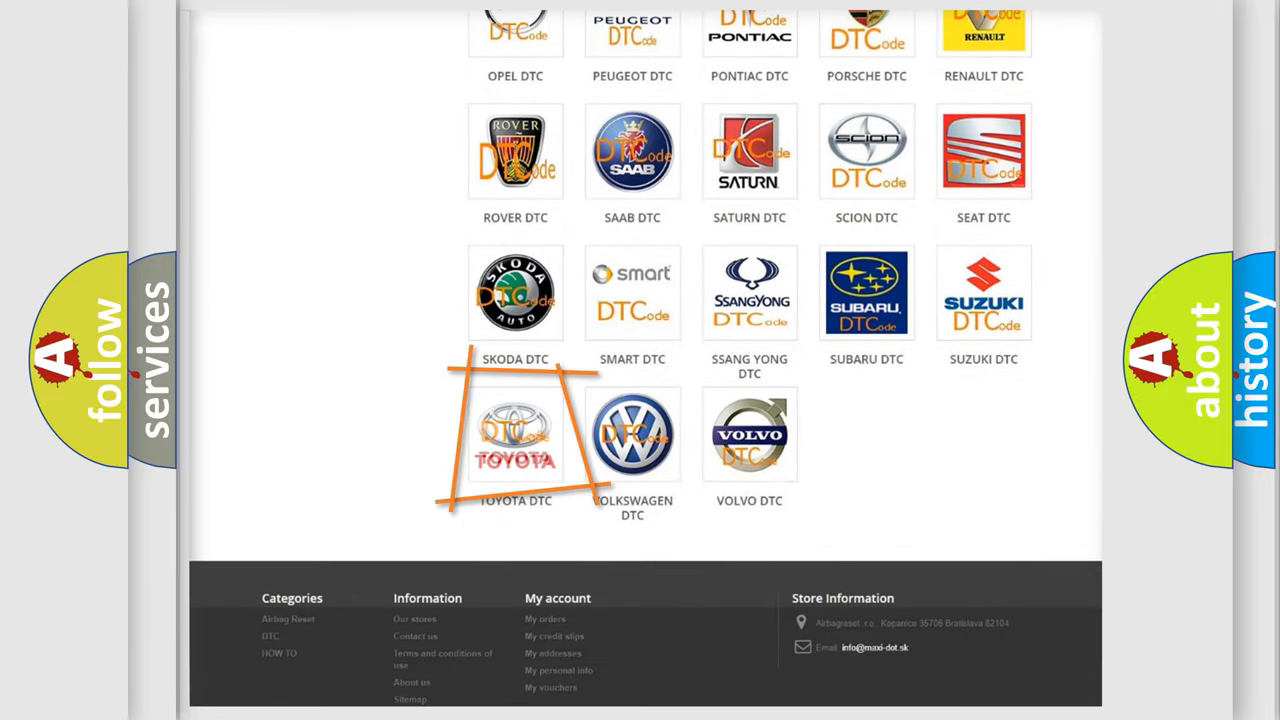